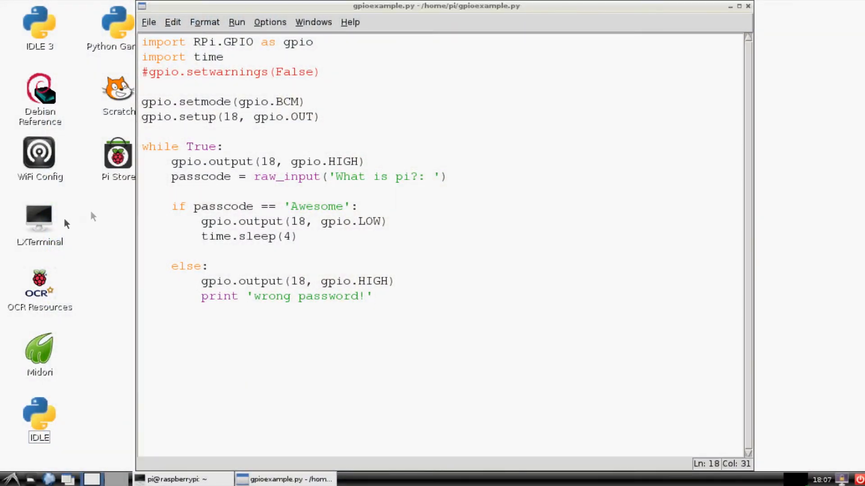
Open LXTerminal, change to /home/pi, and list files showing gpioexample.py.
double_click(39, 216)
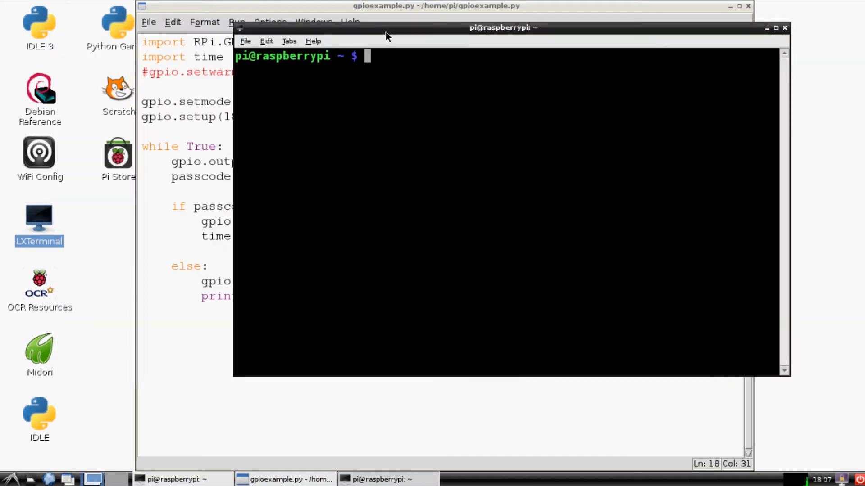
type("cd /")
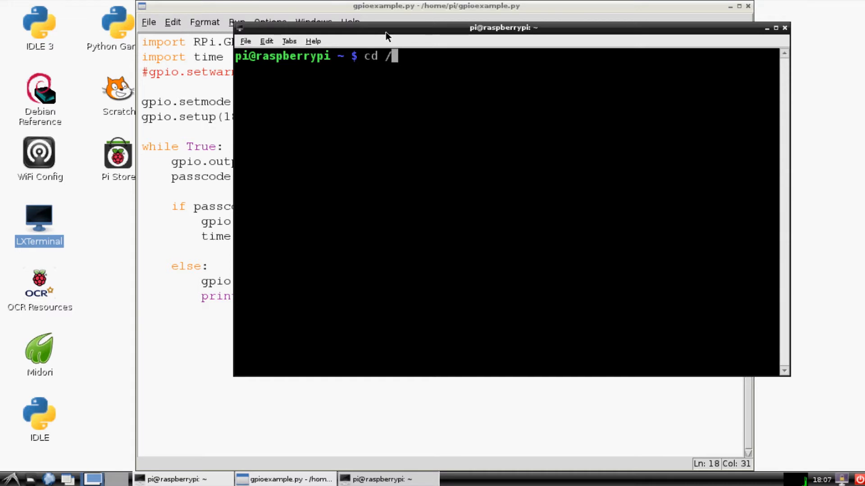
type("home/pi")
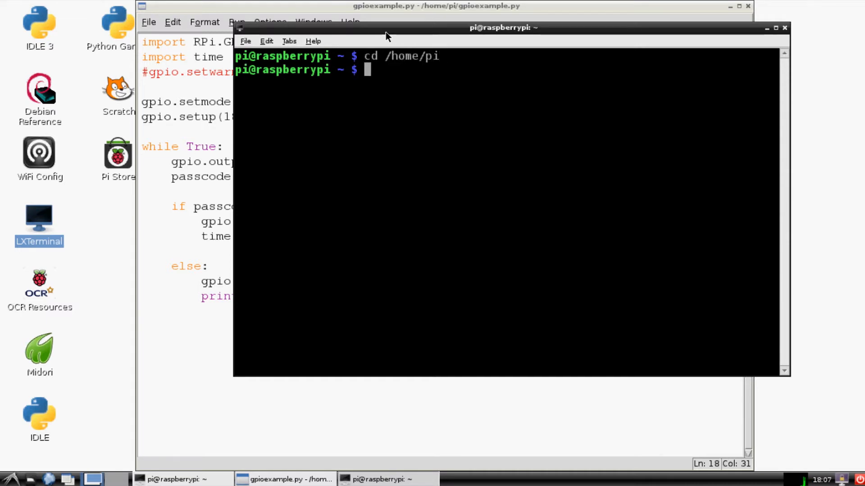
type("ls")
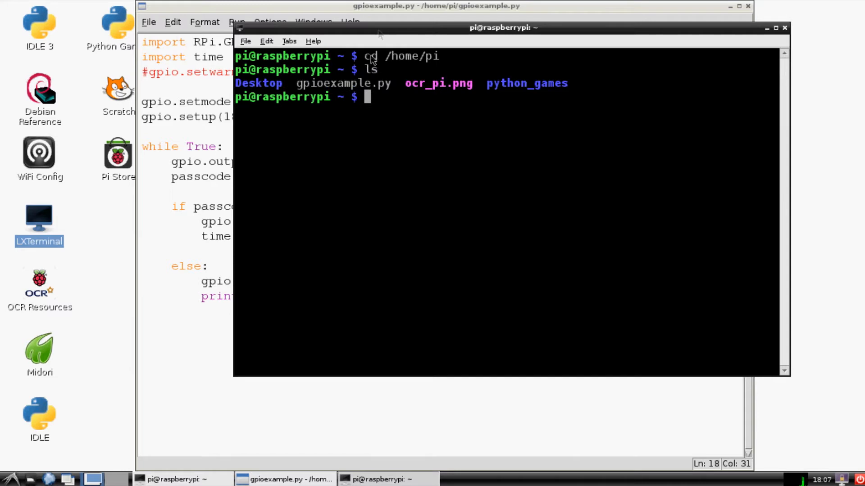
double_click(342, 83)
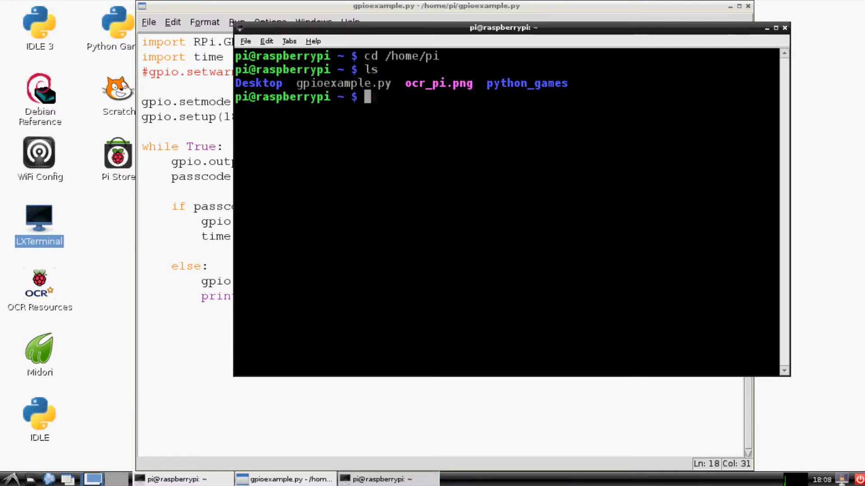
Enter the command 'sudo python gpioexample.py' at the shell prompt.
type("sudo python")
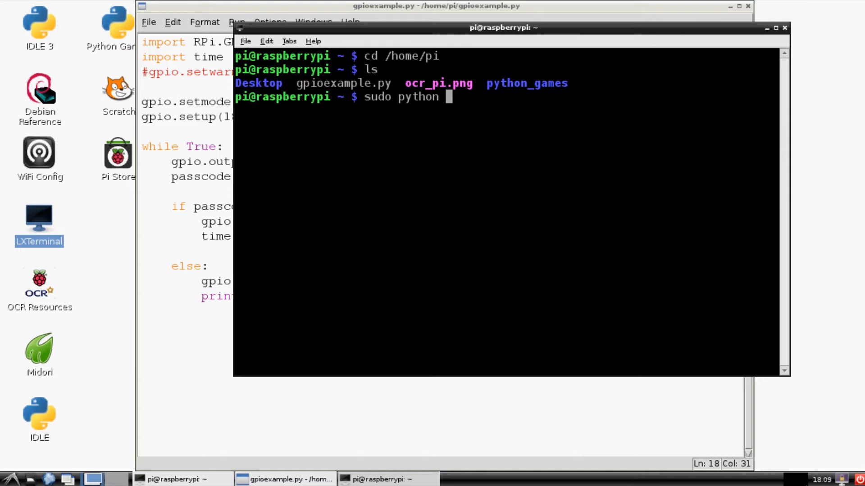
type("g")
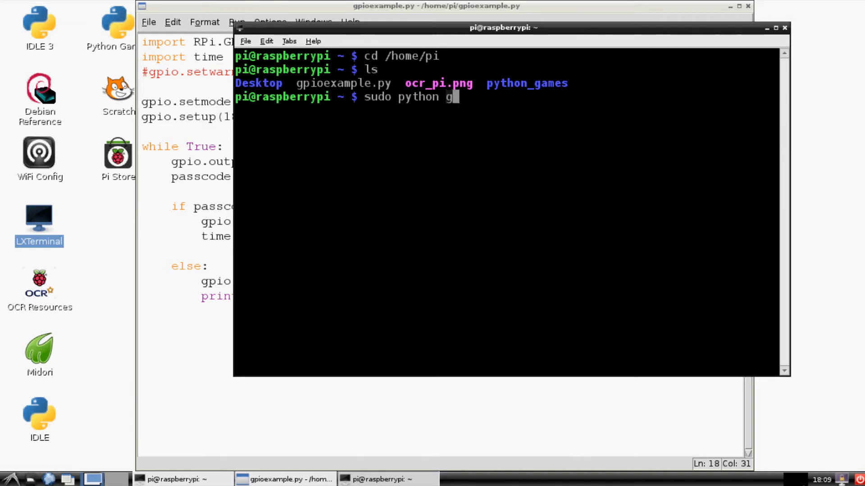
type("pioexa")
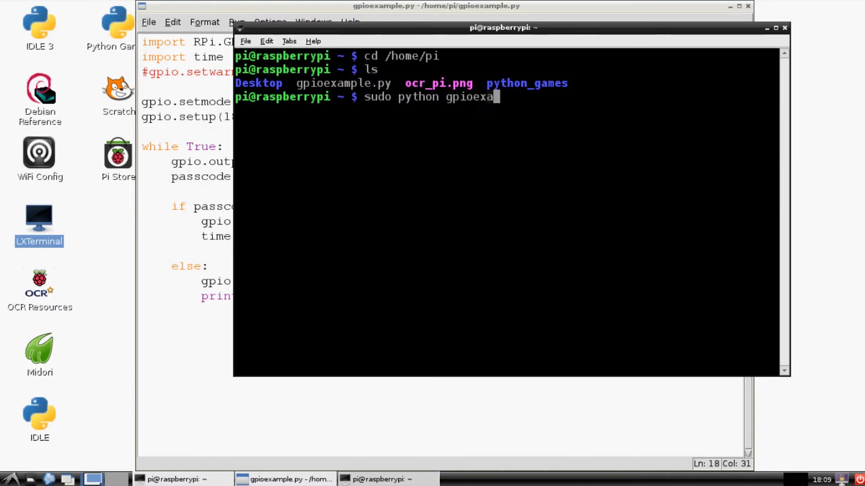
type("mple.py")
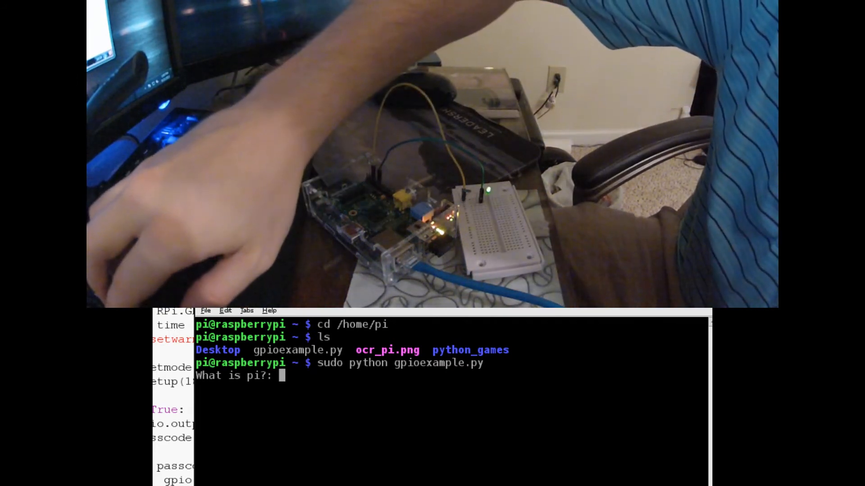
Answer the script's passcode prompt with '3.14' (rejected), then 'Awesome' (accepted).
type("3.14")
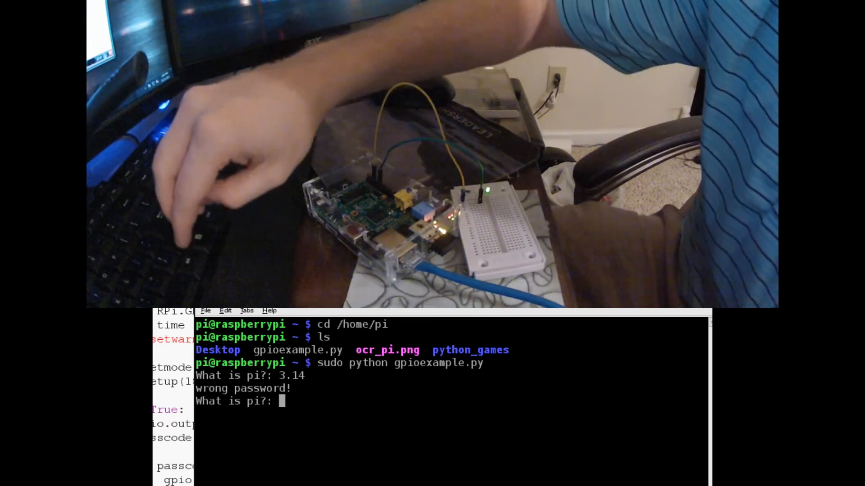
type("Awesome")
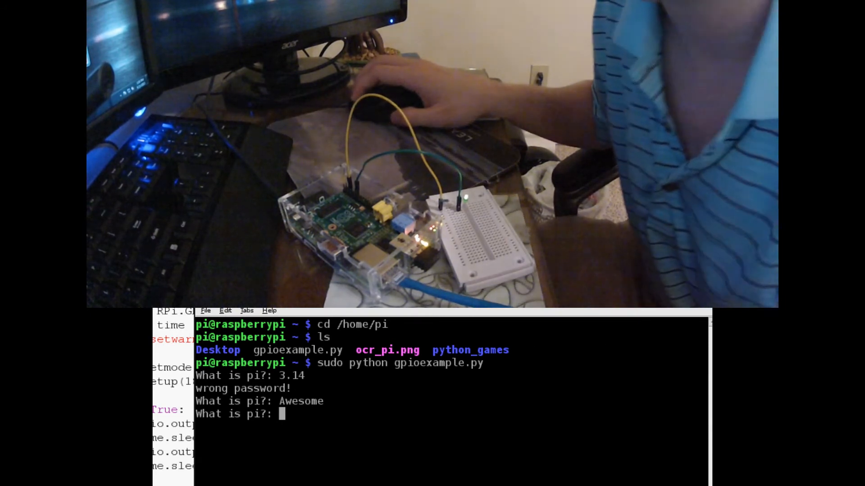
Interrupt the script with Ctrl+C and retype 'sudo python gpioexample.py'.
key("ctrl+c")
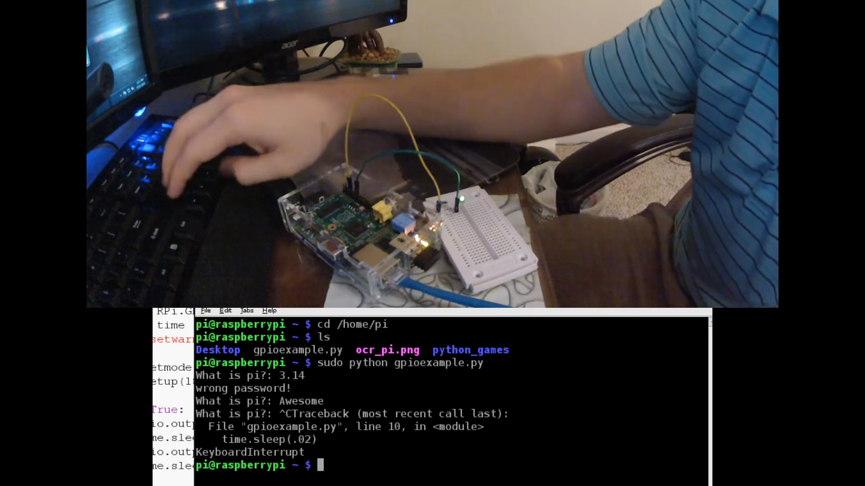
type("sudo python gpioexample.py")
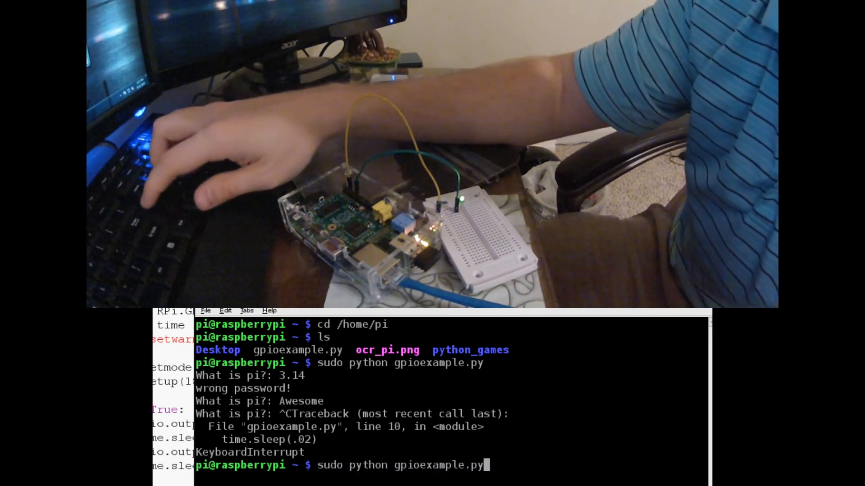